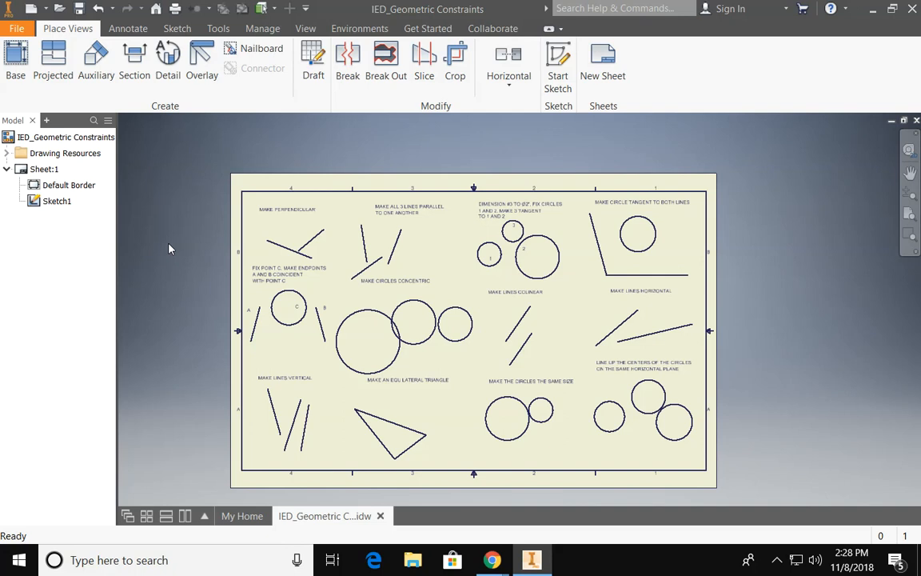
mouse_move(175, 243)
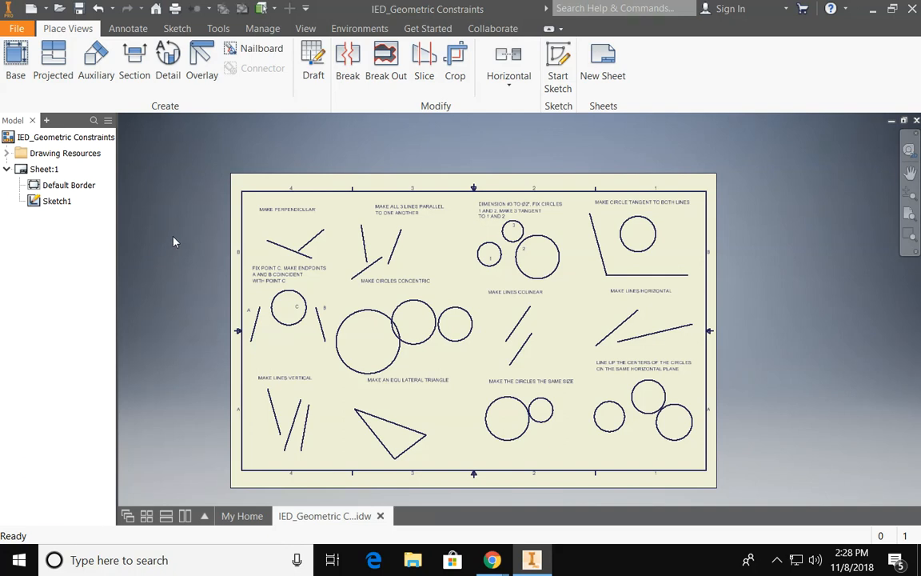
mouse_move(253, 190)
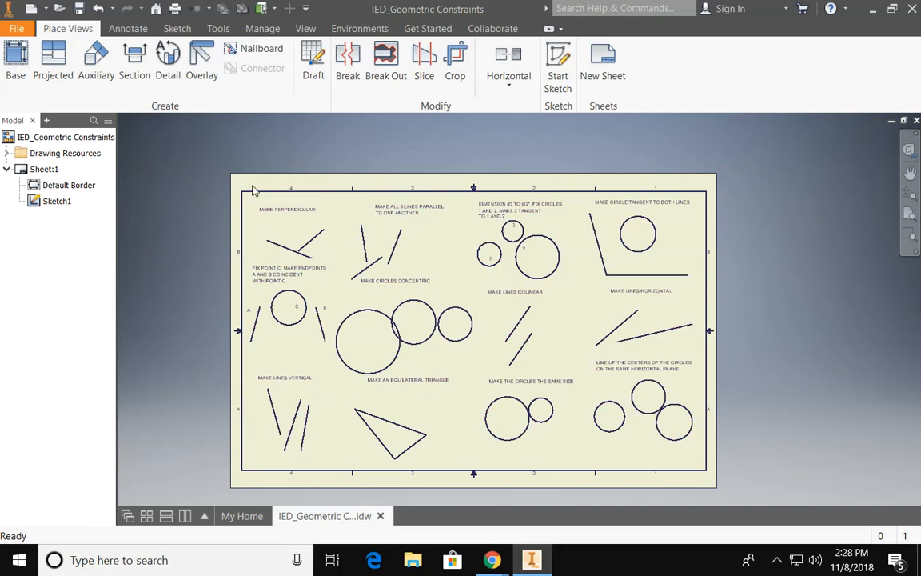
mouse_move(140, 222)
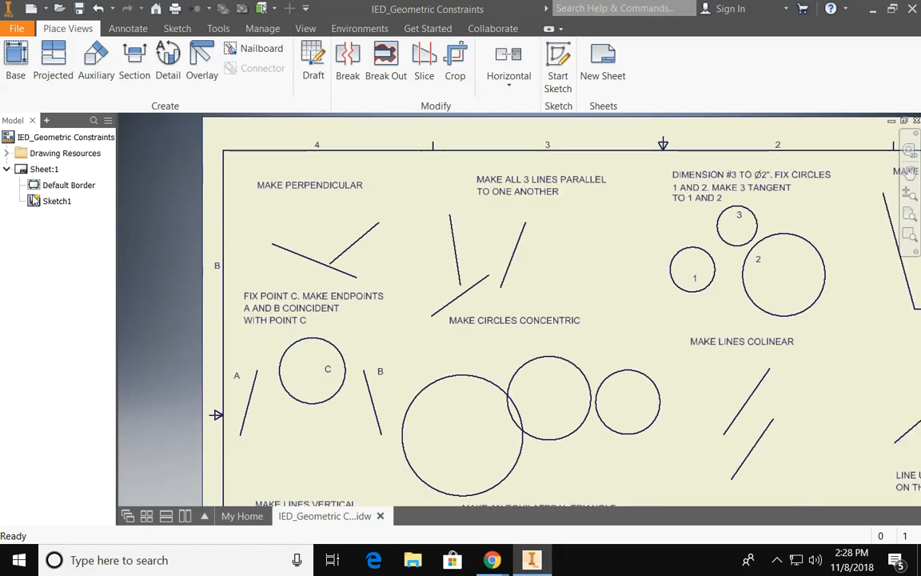
Step: Select Sketch1, which holds the exercise geometry, in the model browser
click(56, 200)
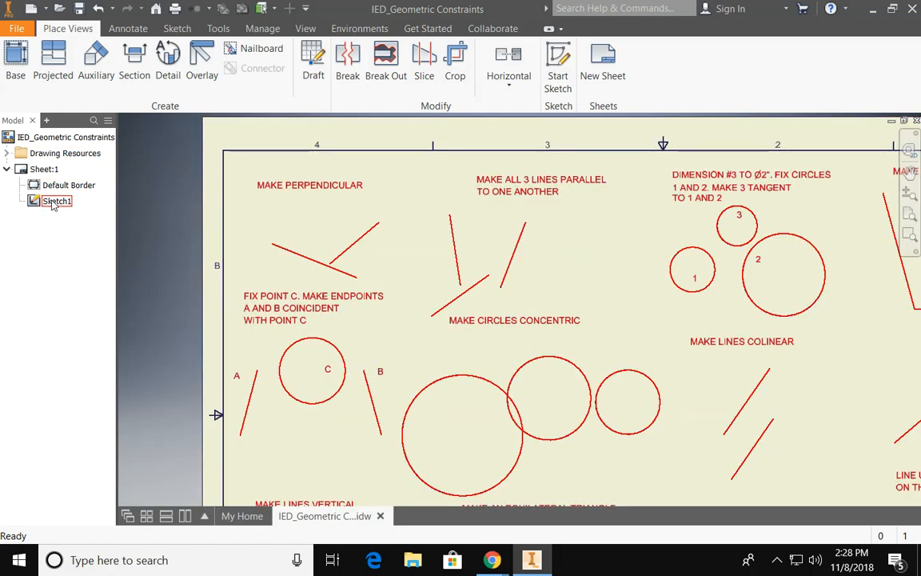
Step: Edit Sketch1 to activate its practice lines and circles
double_click(56, 201)
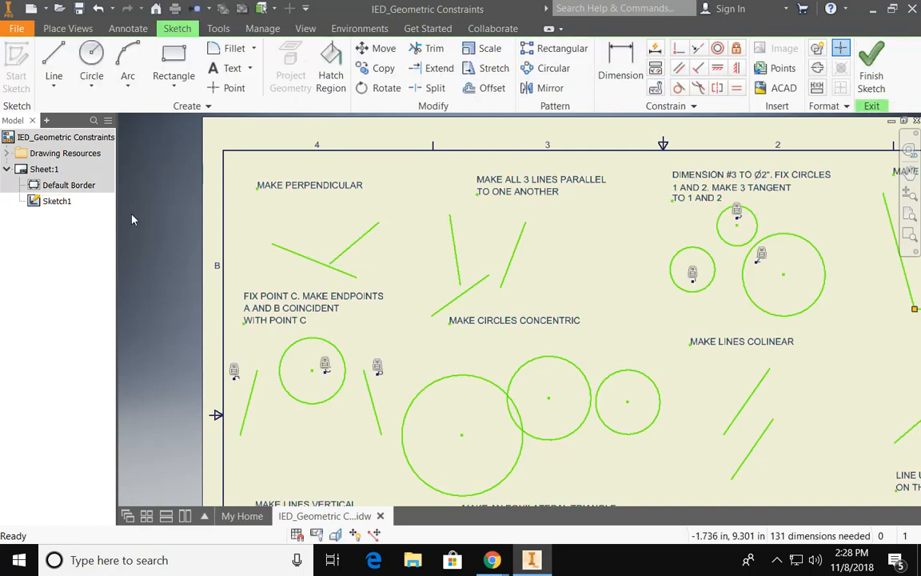
mouse_move(499, 237)
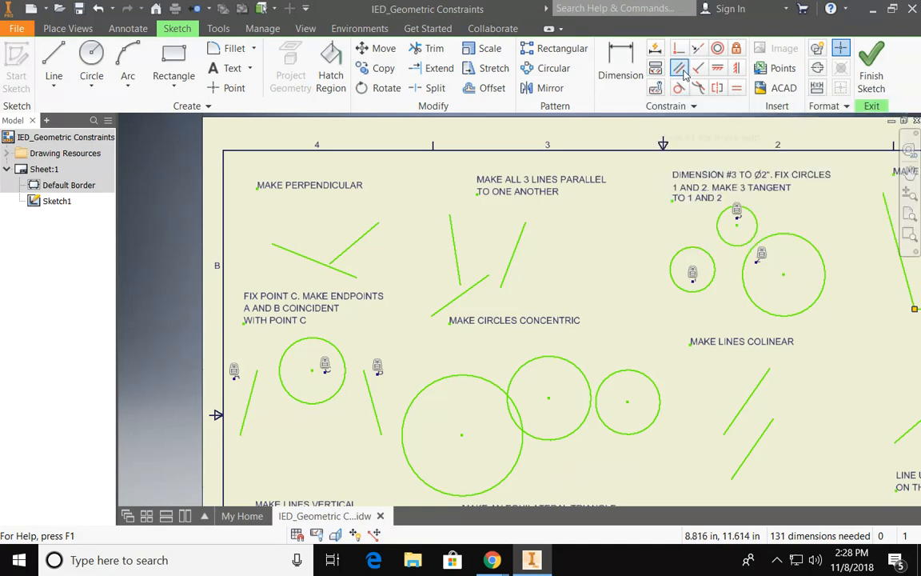
mouse_move(686, 68)
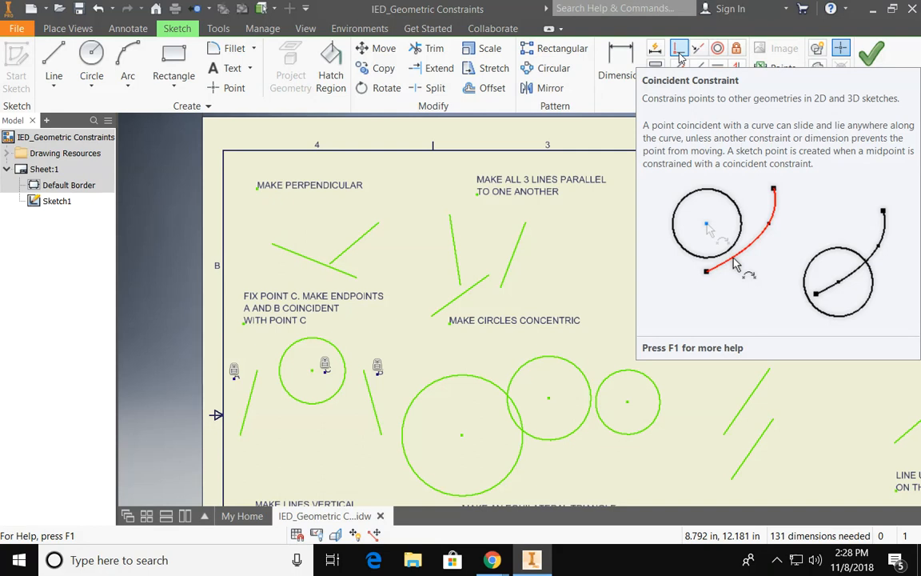
mouse_move(715, 48)
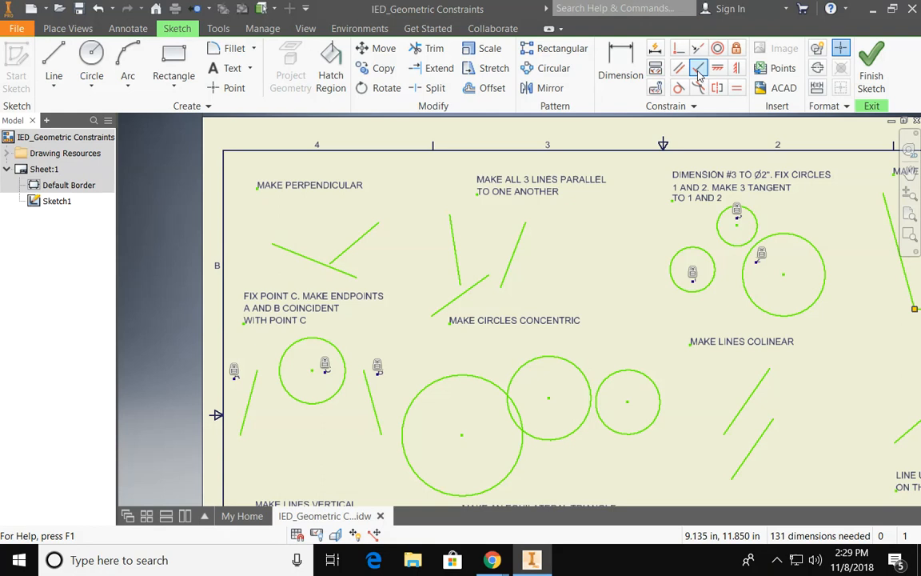
mouse_move(700, 68)
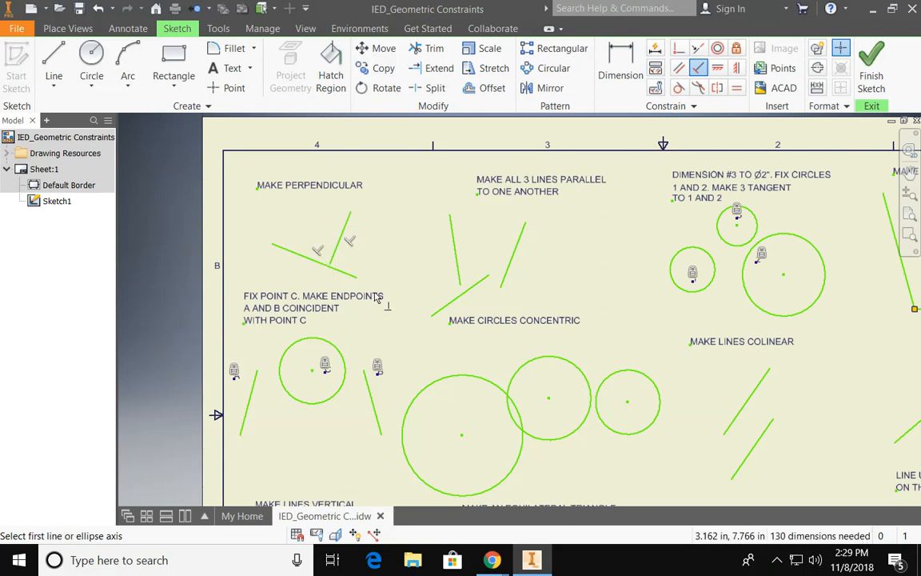
mouse_move(405, 259)
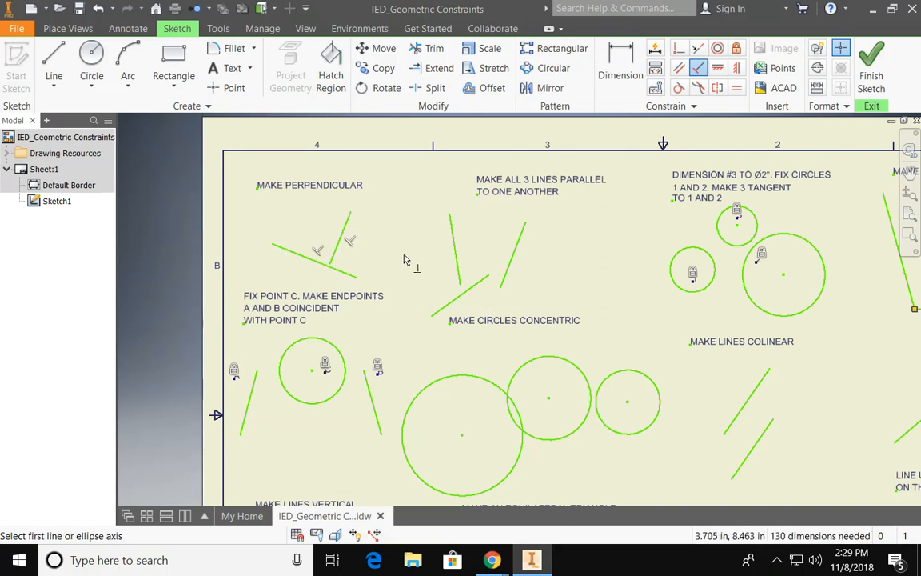
Step: Finish the perpendicular constraint on the two MAKE PERPENDICULAR lines
right_click(406, 260)
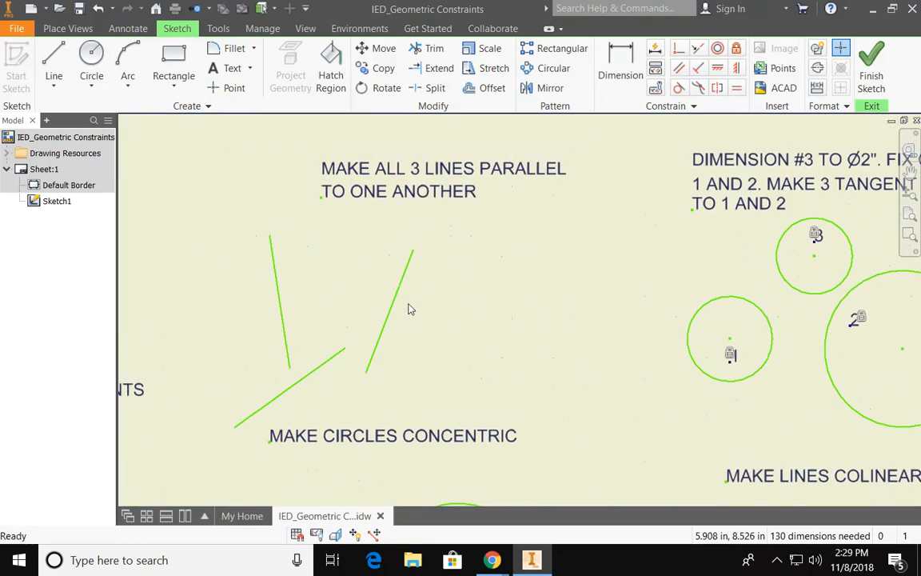
mouse_move(421, 300)
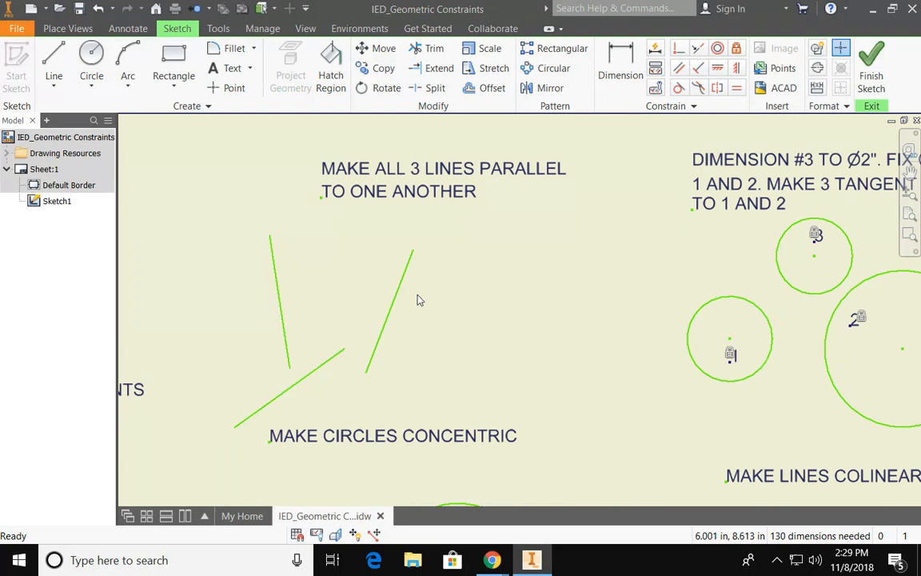
mouse_move(472, 299)
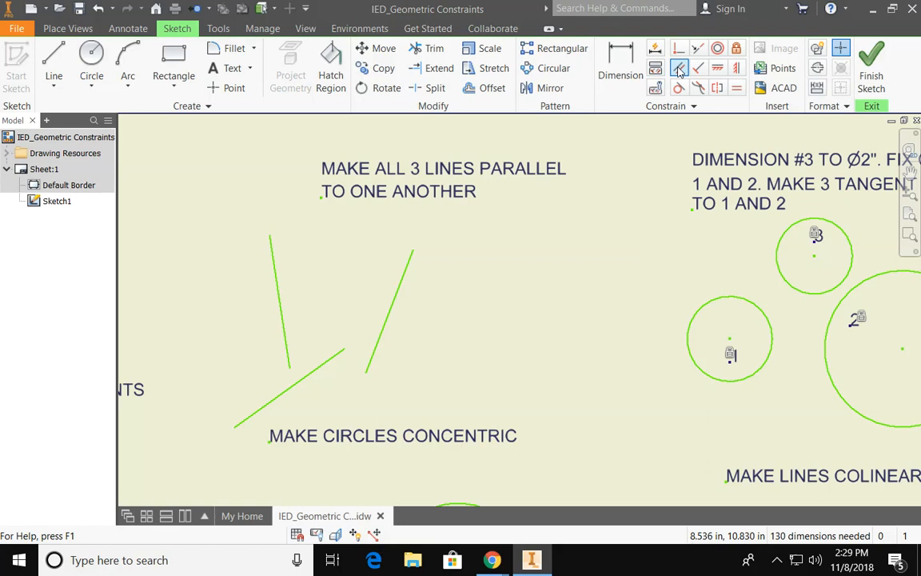
mouse_move(745, 88)
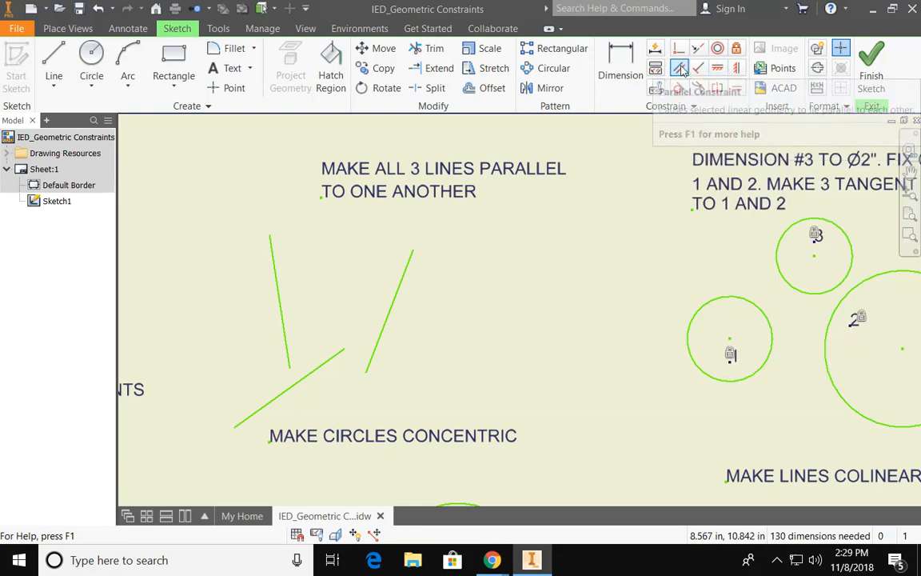
mouse_move(679, 68)
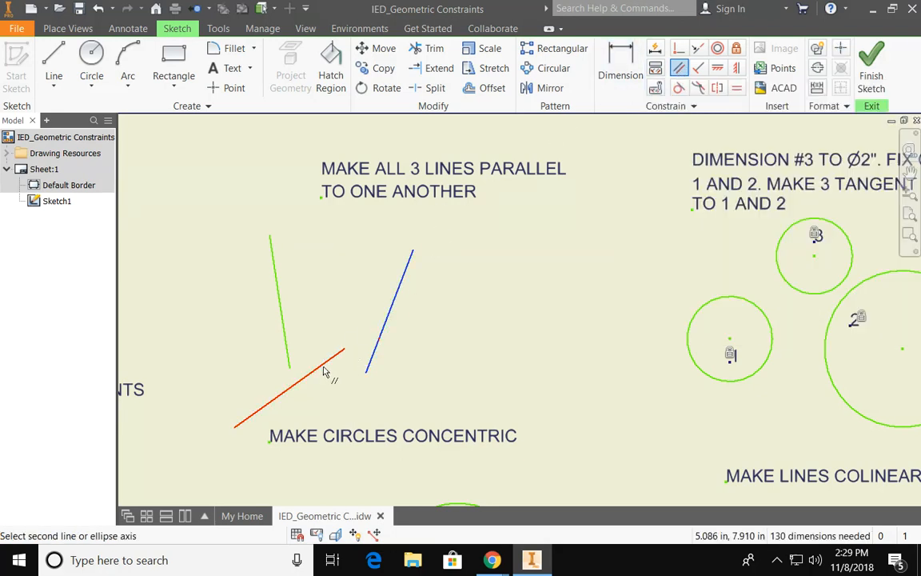
Step: Constrain another exercise line parallel to the first line
click(325, 373)
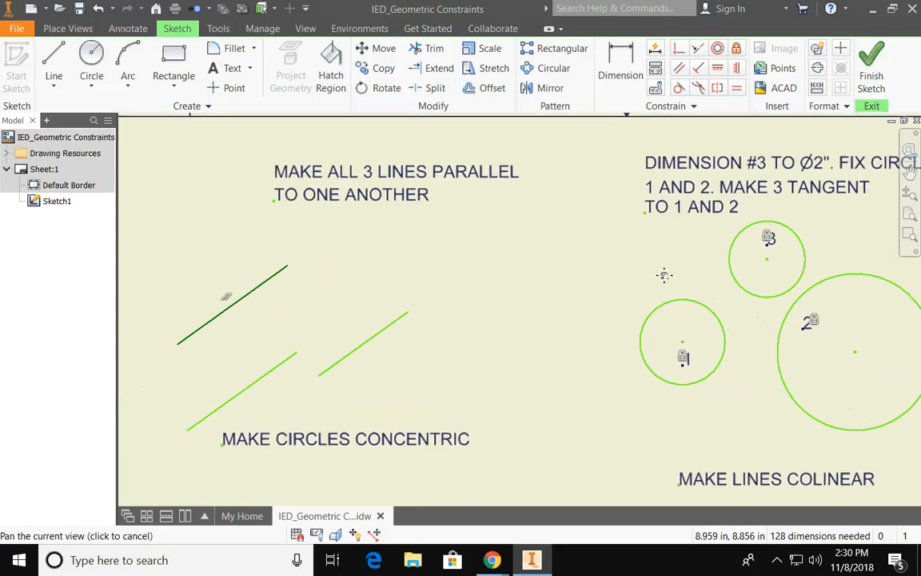
Step: Pan the view onto the 'Dimension #3 to Ø2", fix circles 1 and 2' exercise
drag(664, 275, 348, 270)
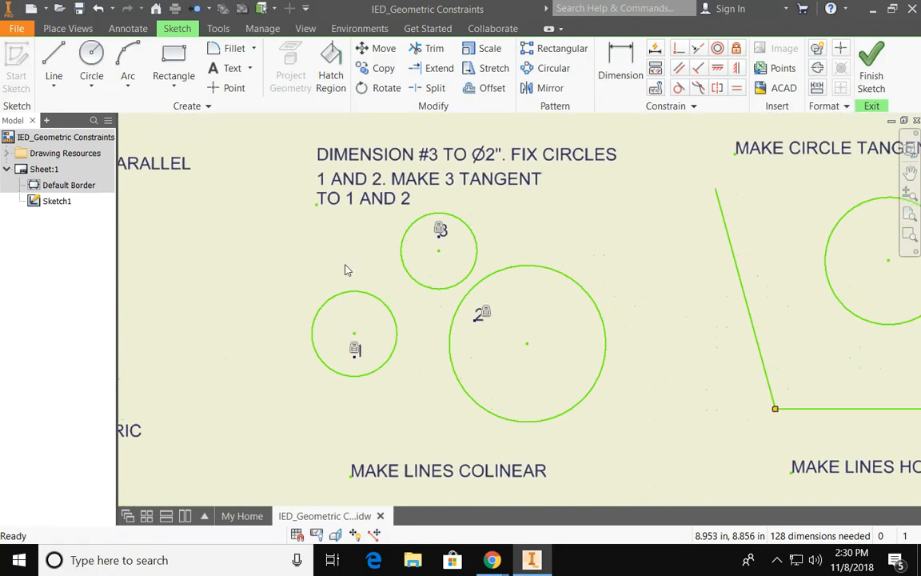
mouse_move(362, 166)
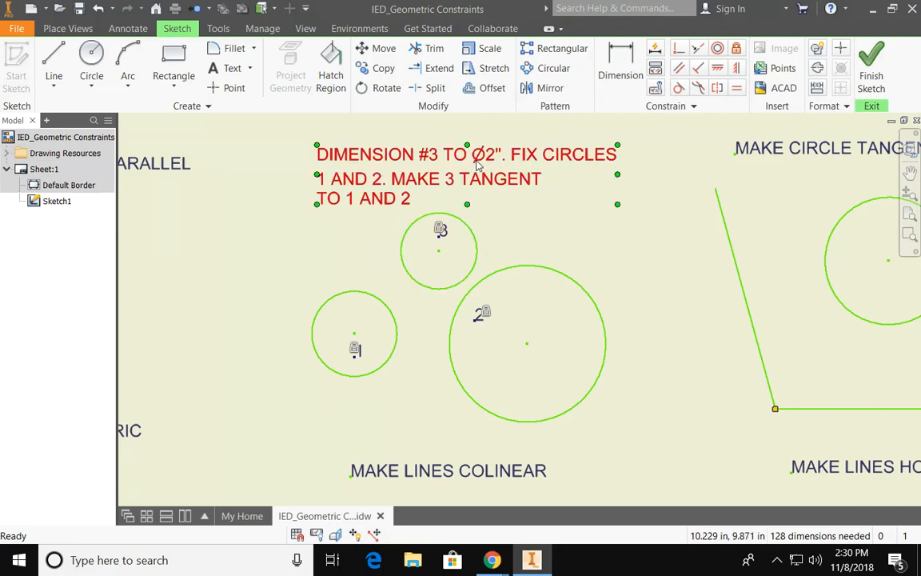
mouse_move(534, 161)
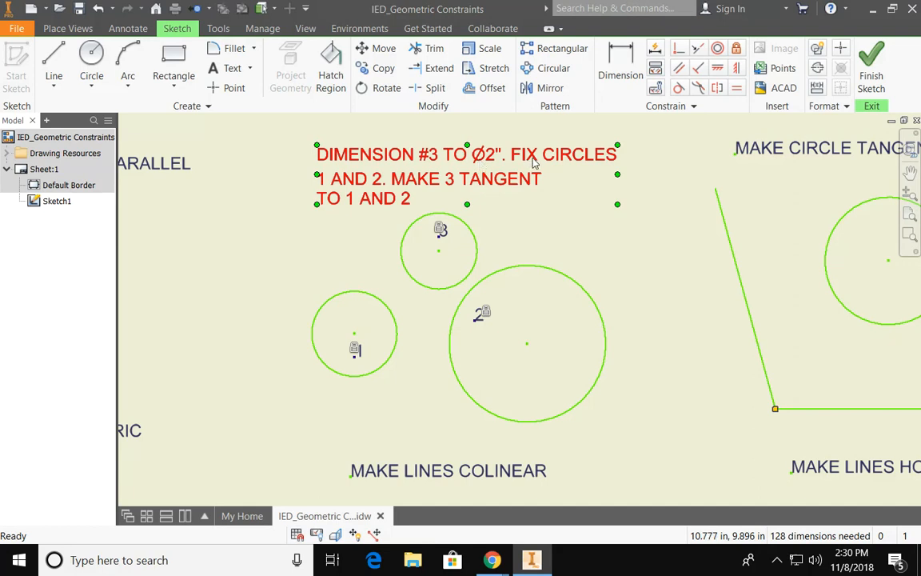
mouse_move(564, 174)
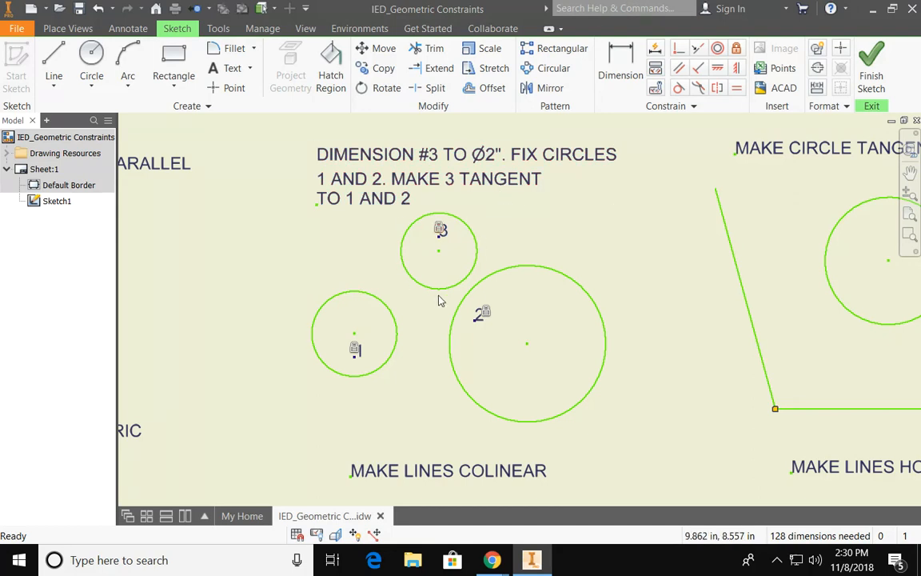
mouse_move(473, 360)
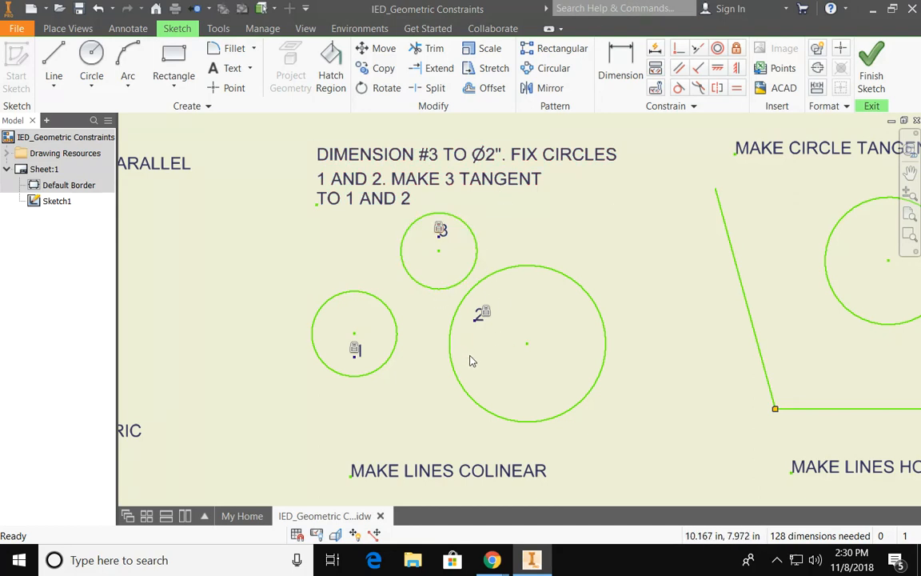
mouse_move(496, 212)
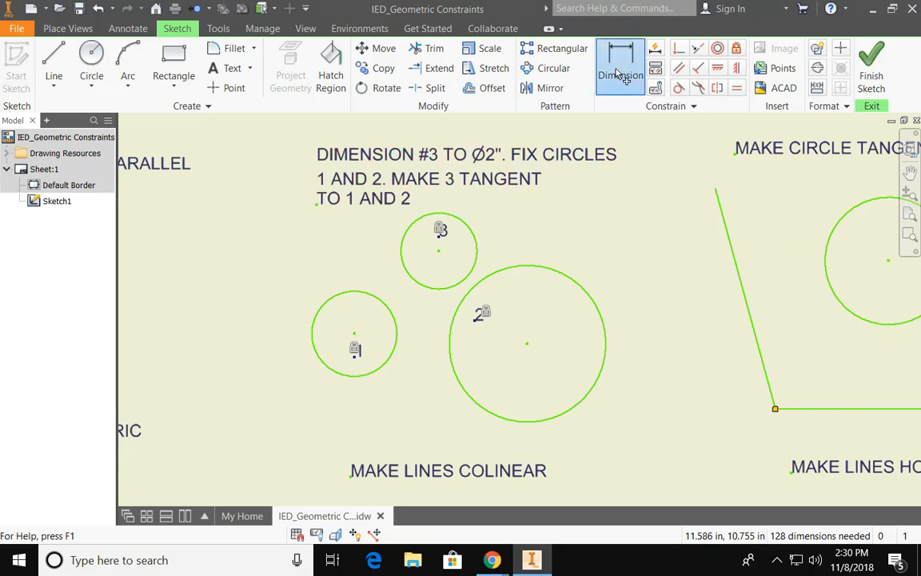
Step: Start a diameter dimension on circle 3, currently reading .741
click(620, 68)
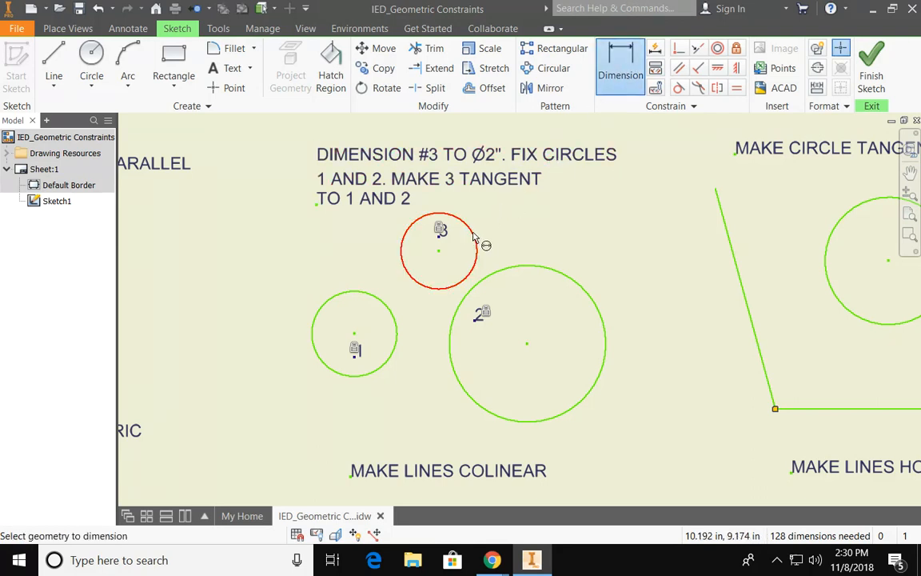
mouse_move(474, 241)
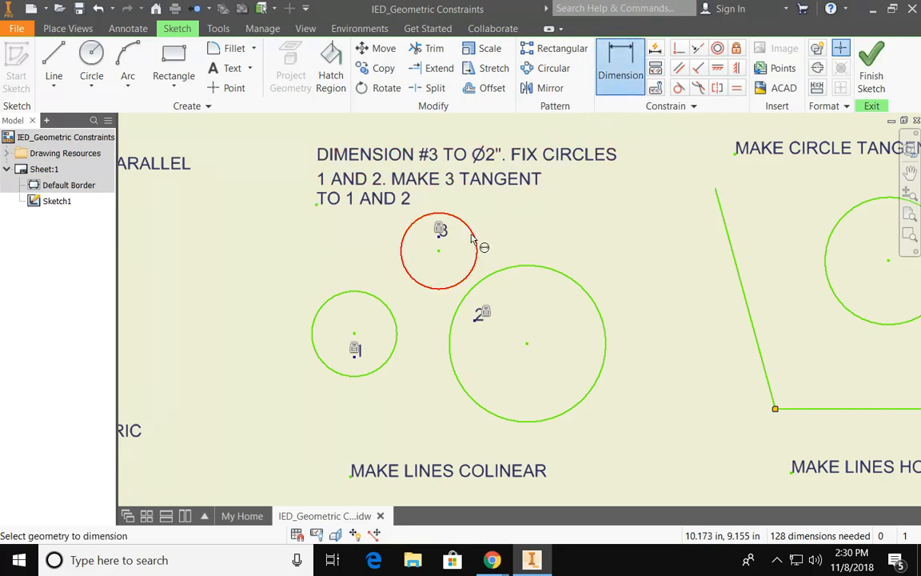
click(439, 250)
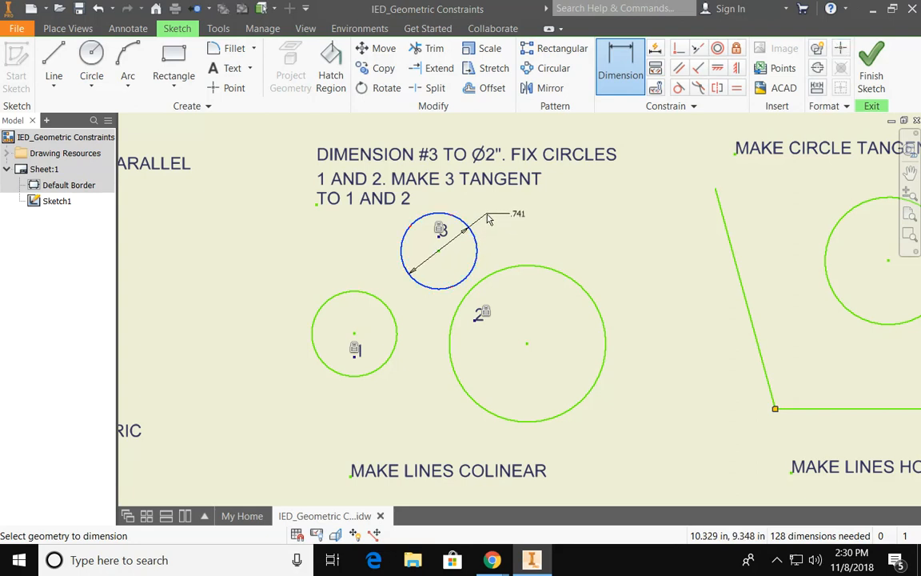
mouse_move(485, 225)
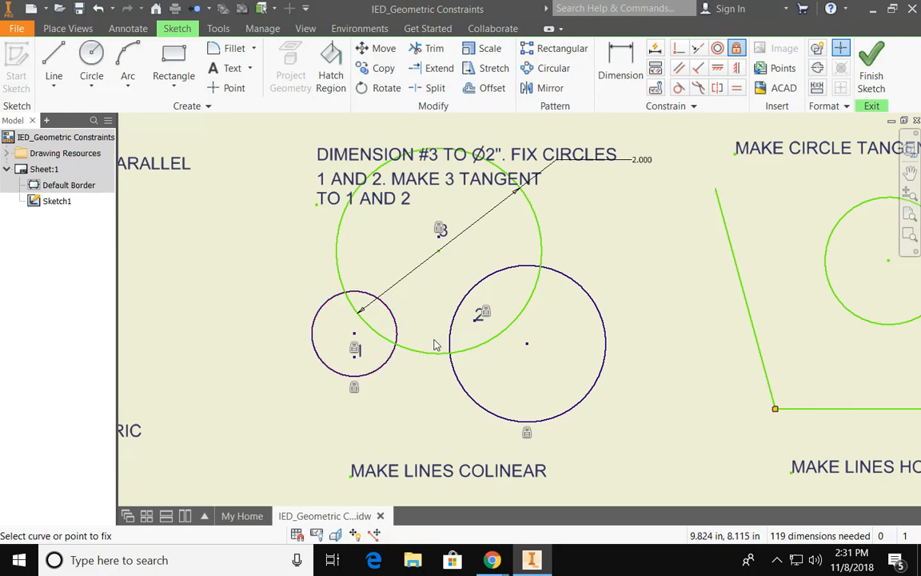
mouse_move(420, 401)
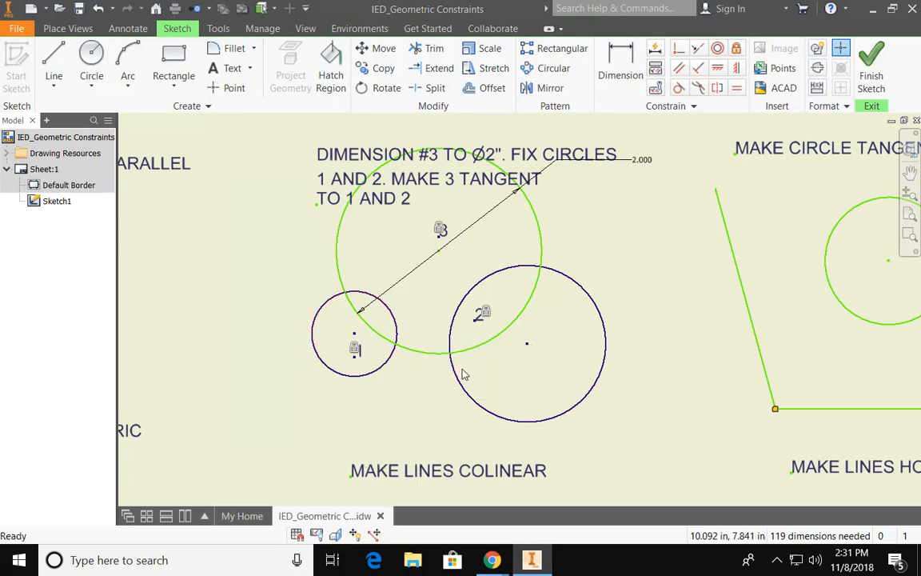
mouse_move(439, 339)
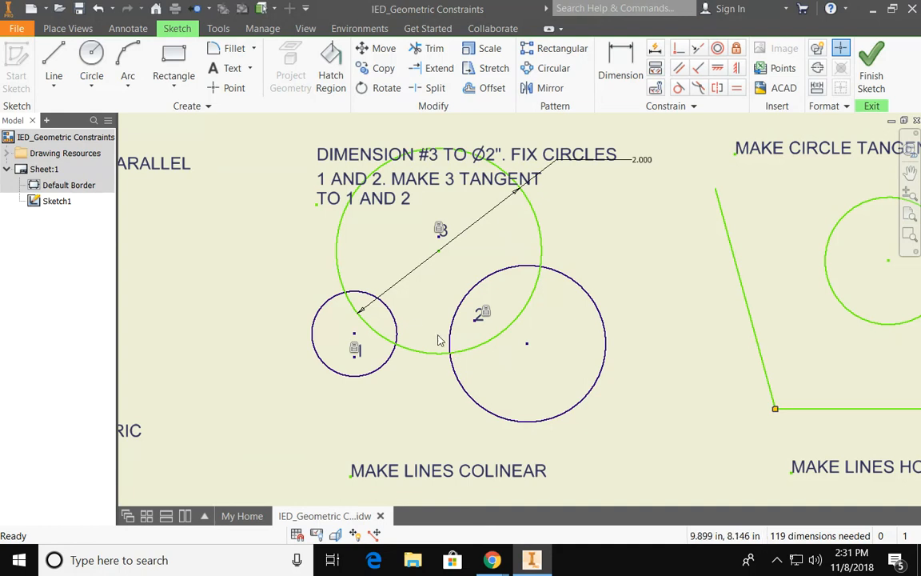
Step: Complete circle 3's 2.000 diameter and begin tangent constraints to circles 1 and 2
click(430, 178)
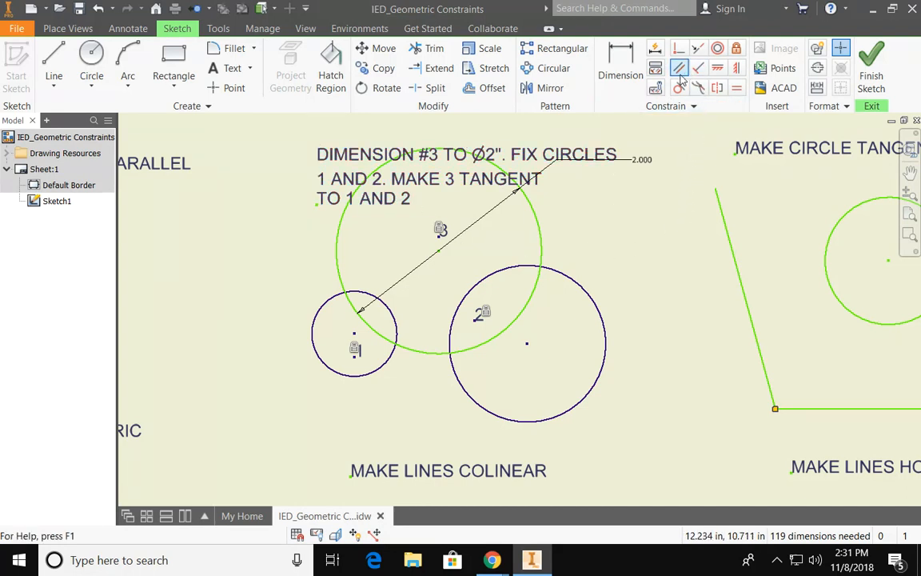
mouse_move(676, 88)
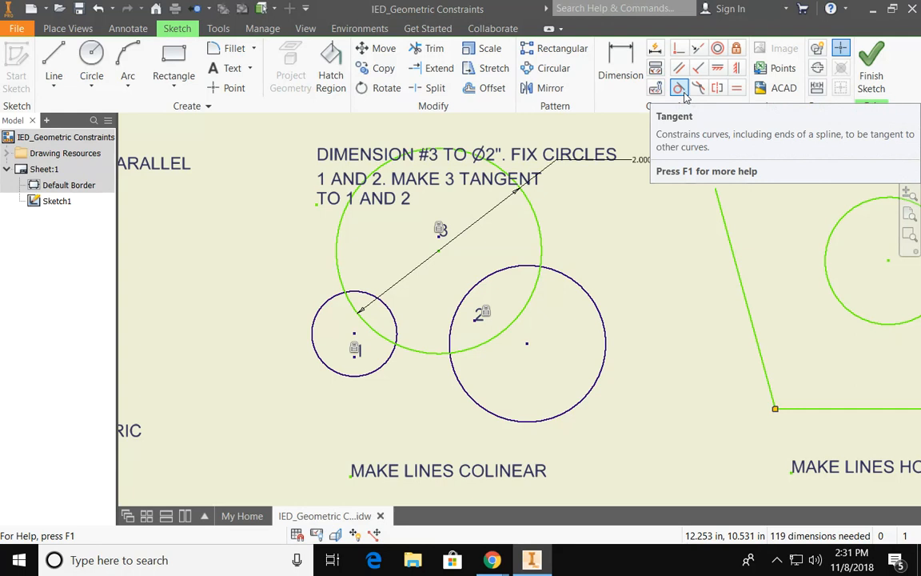
click(678, 88)
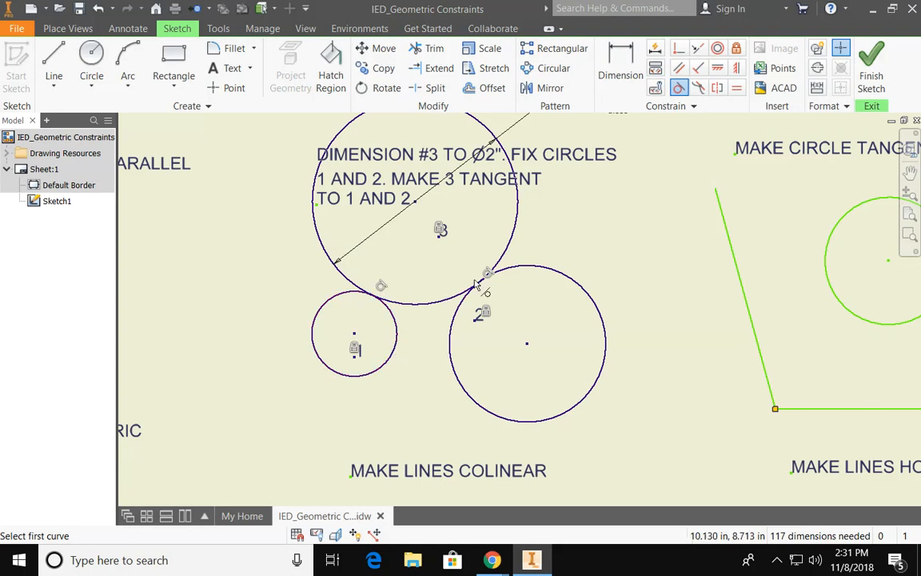
mouse_move(429, 358)
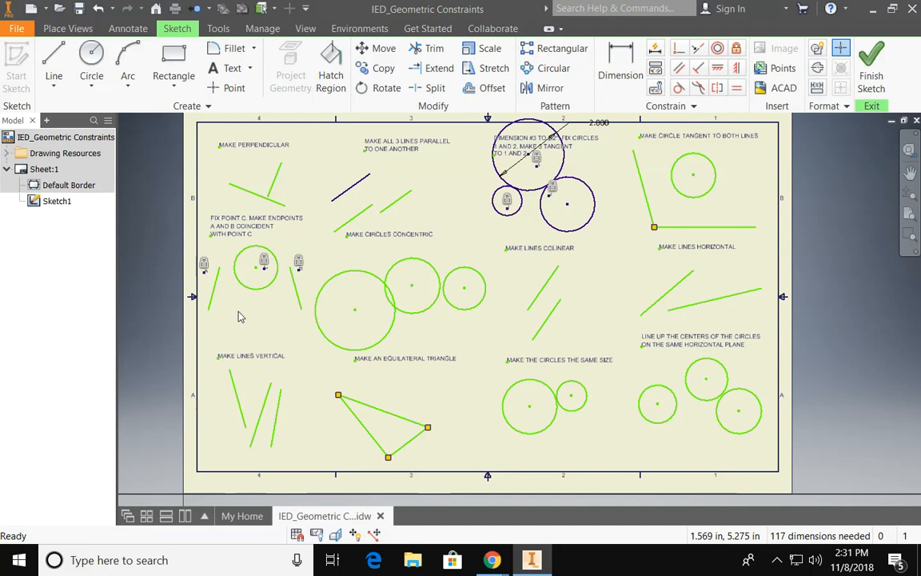
mouse_move(485, 426)
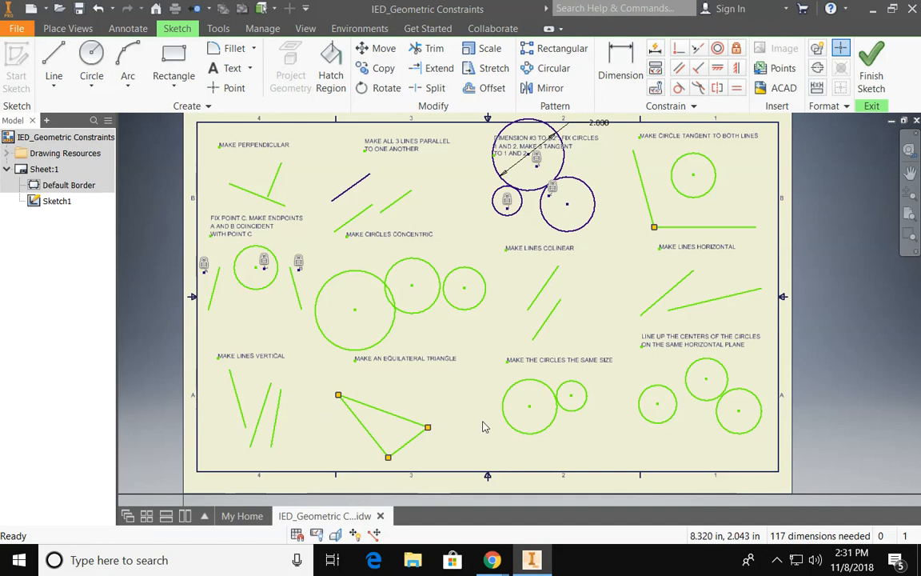
mouse_move(759, 68)
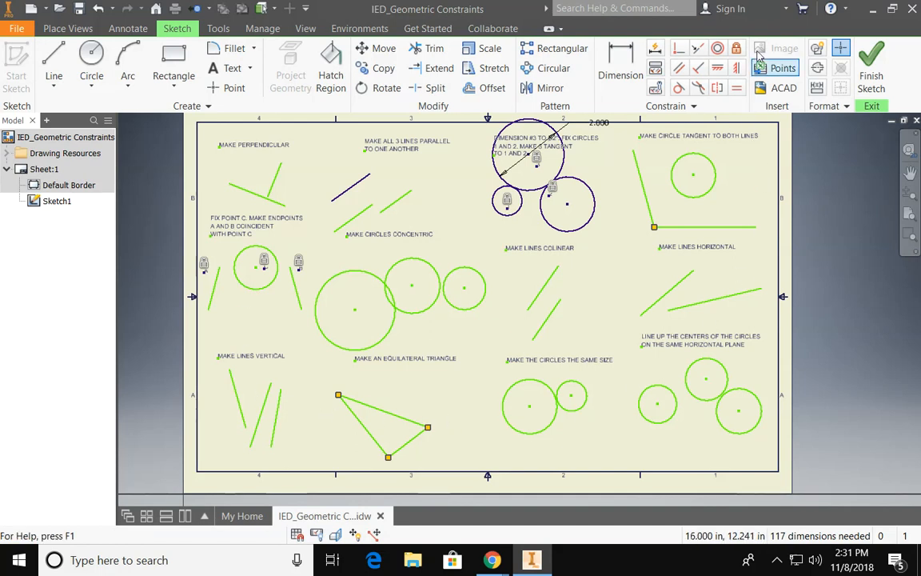
mouse_move(381, 290)
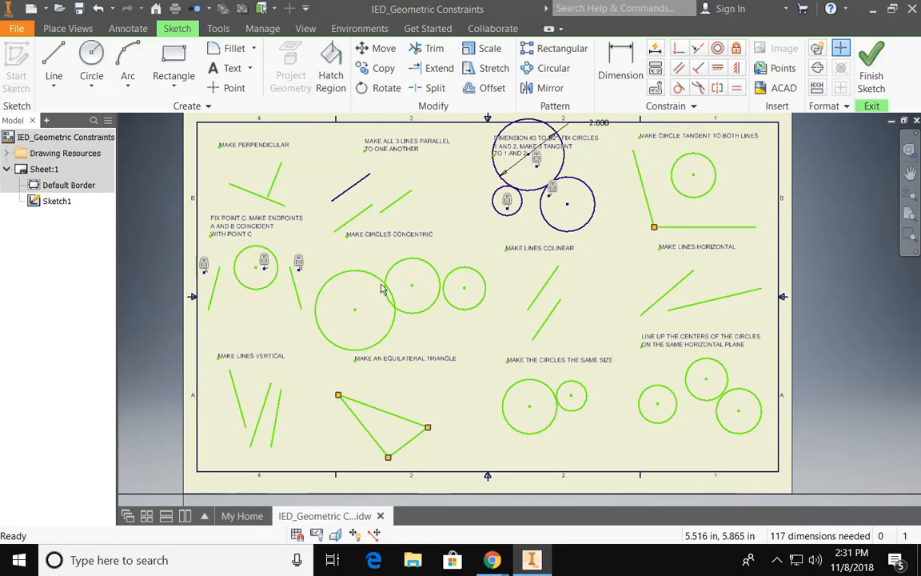
mouse_move(426, 337)
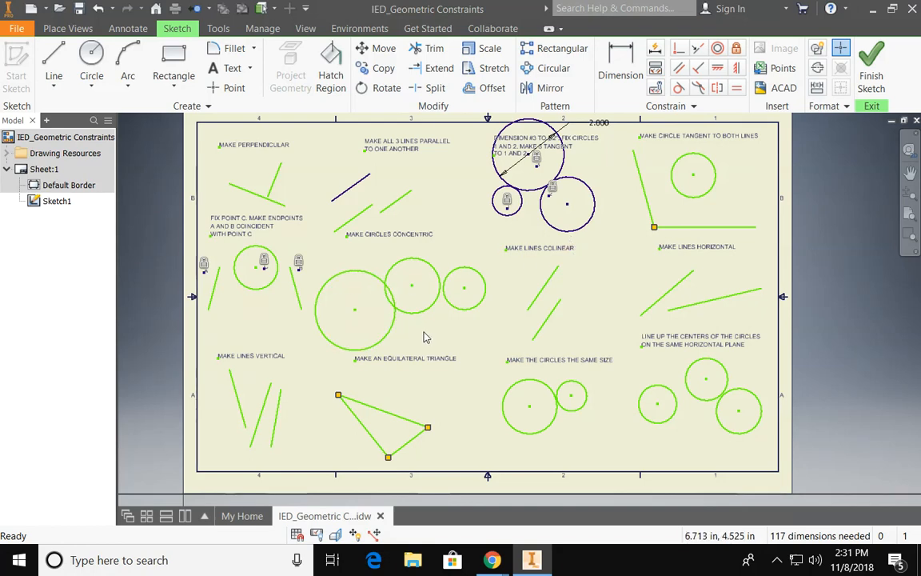
Step: Open the File menu to save the completed worksheet
click(12, 28)
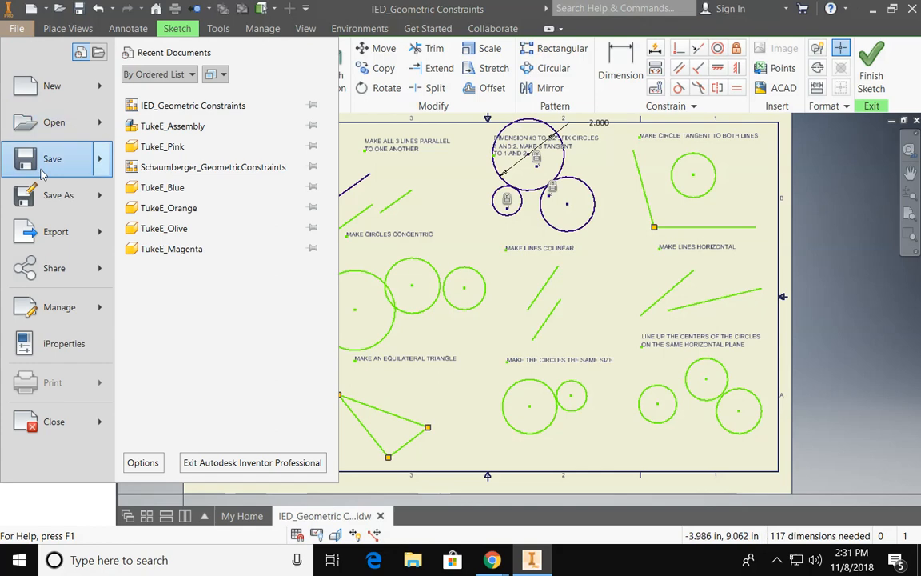
Step: Save, close the sketch, and choose the IED_Puzzle Cube Project 18-19 folder for the PDF
click(56, 231)
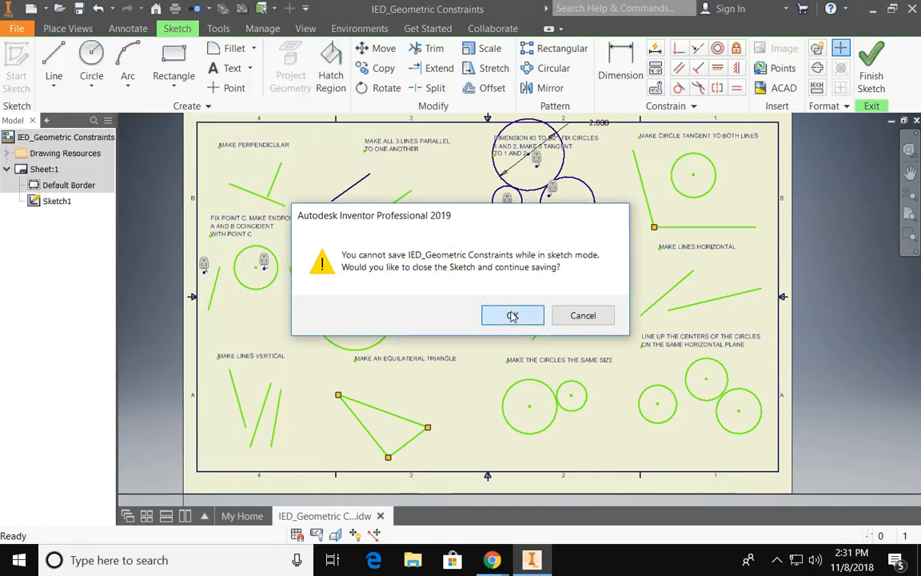
click(513, 315)
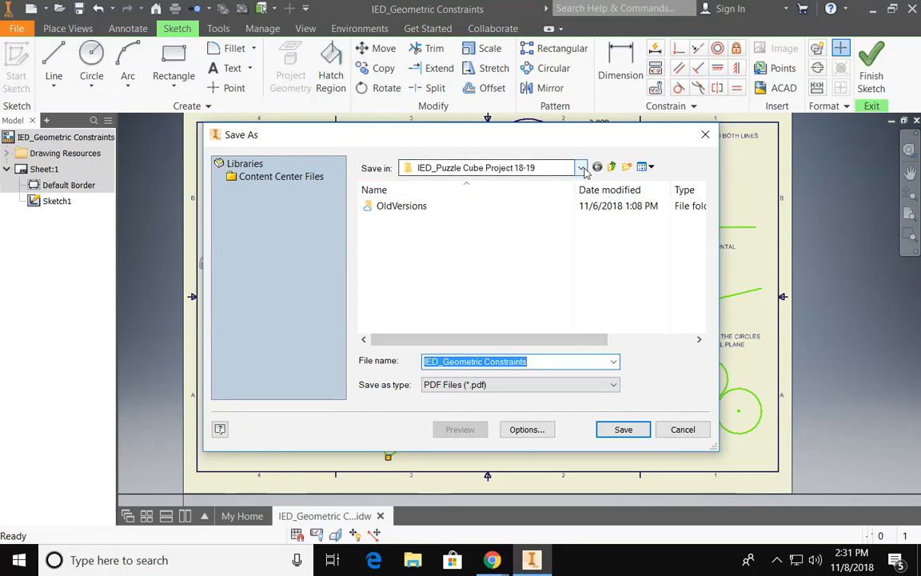
click(580, 167)
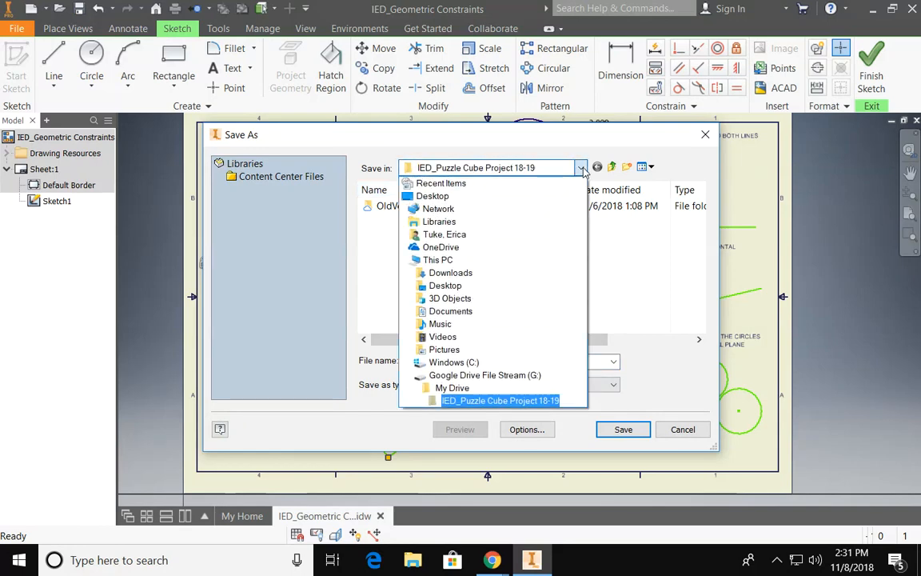
click(500, 400)
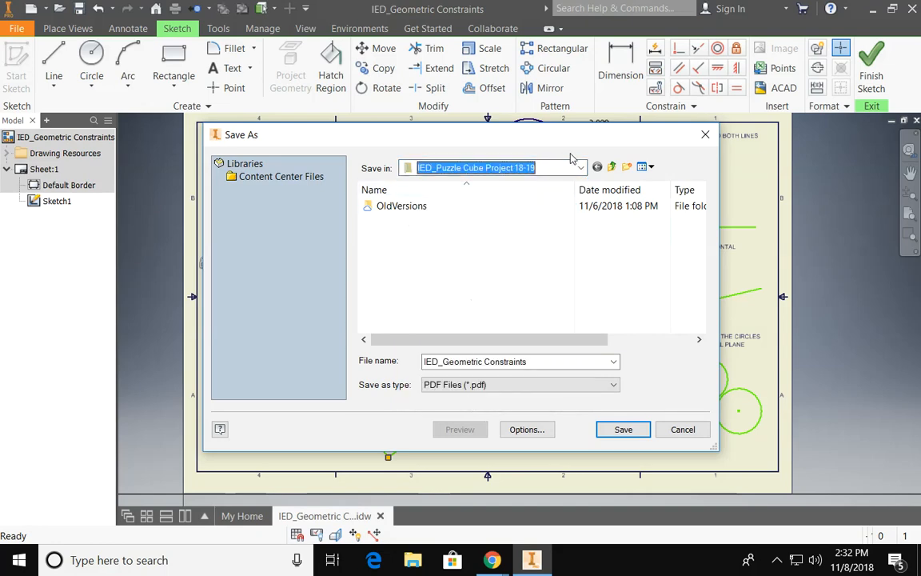